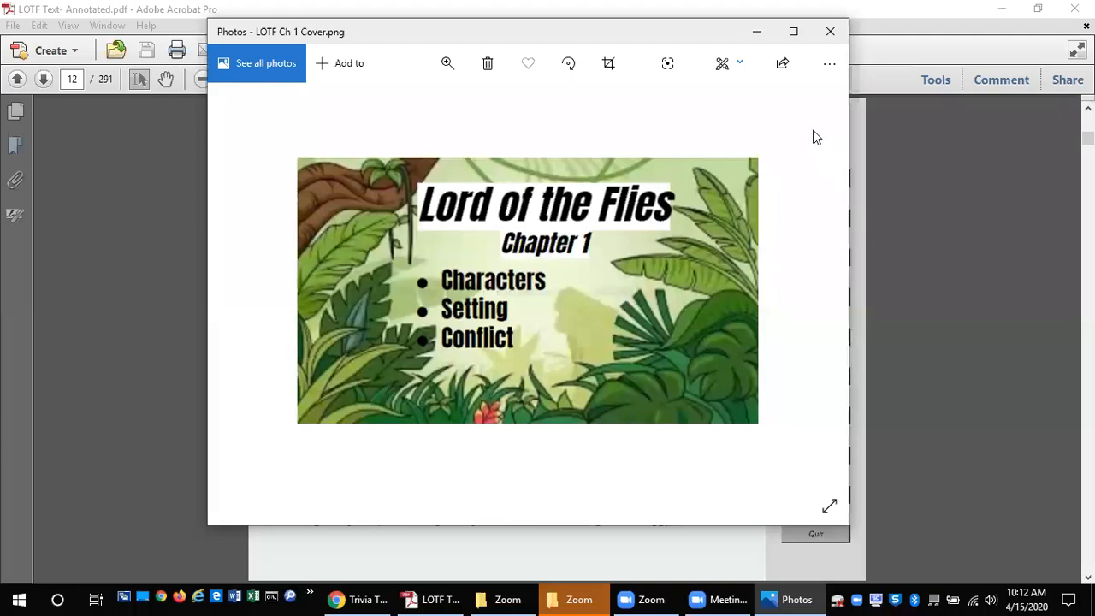
mouse_move(755, 31)
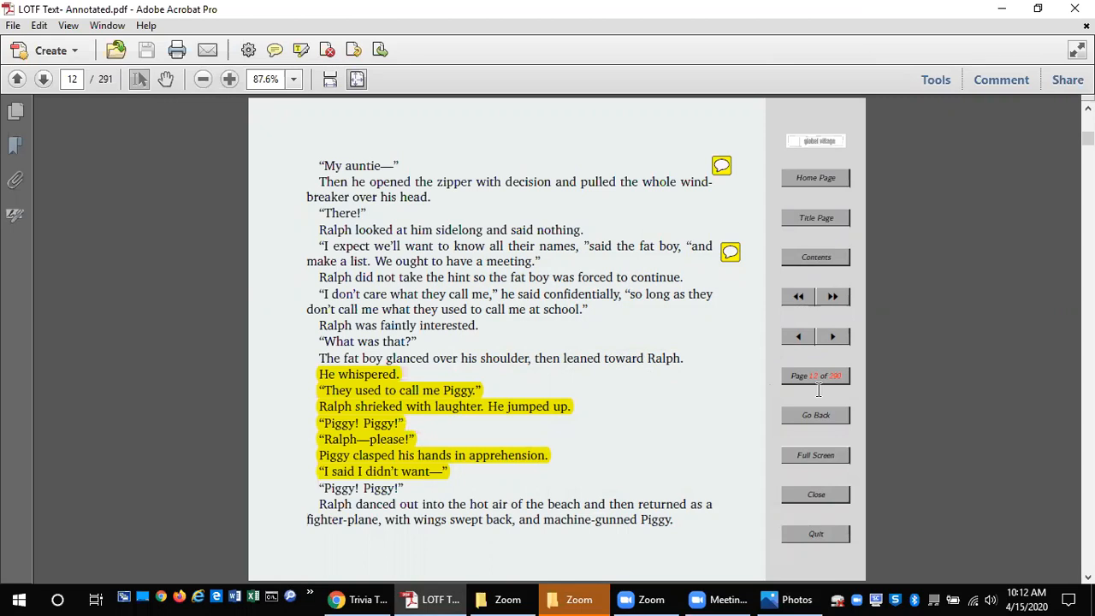
mouse_move(729, 252)
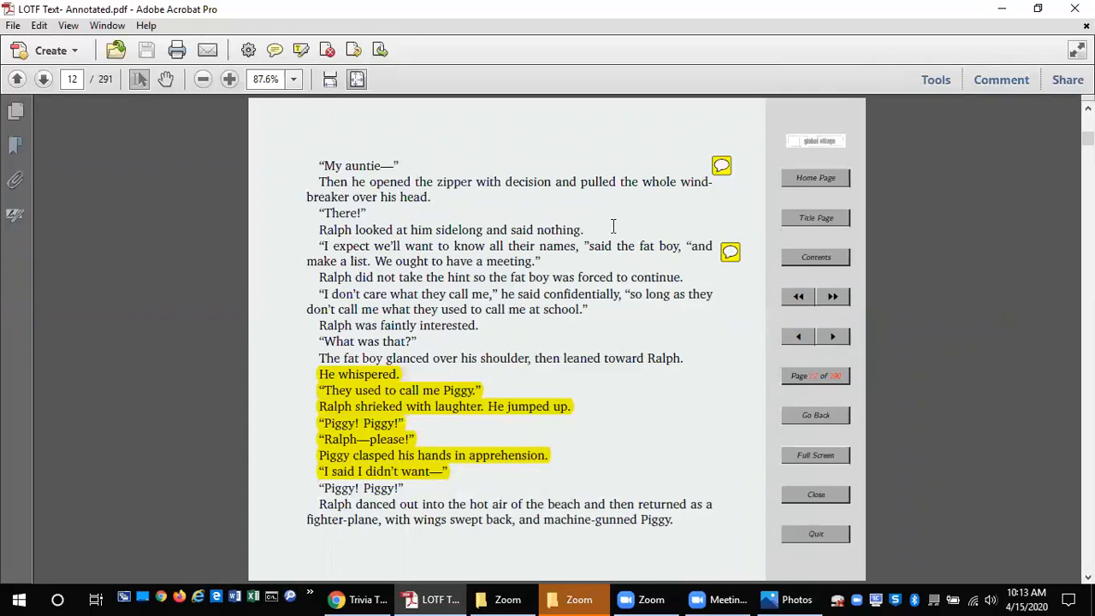
mouse_move(653, 287)
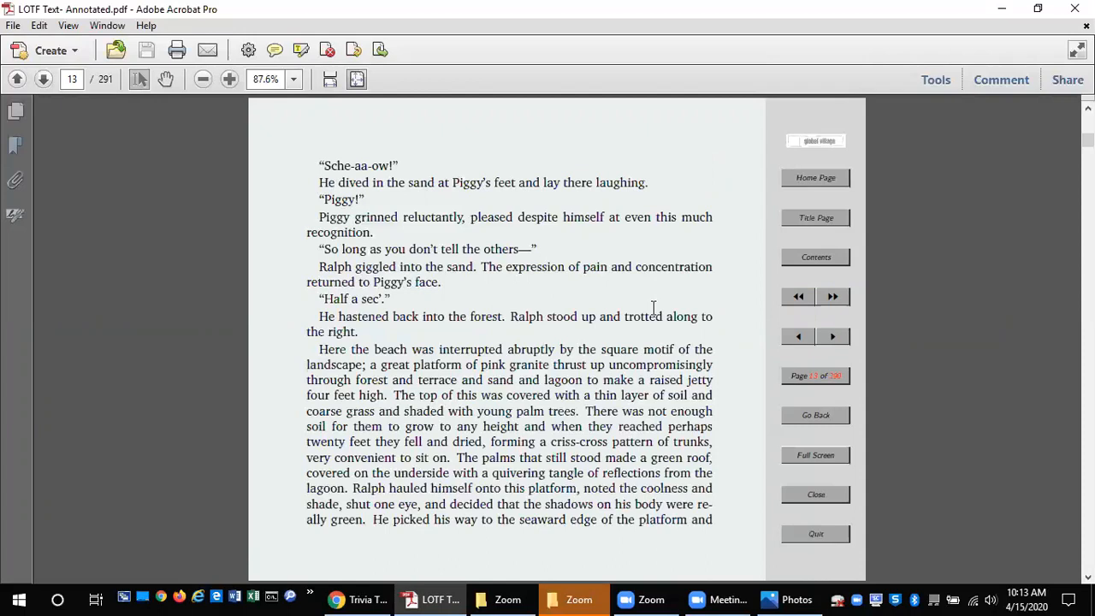
mouse_move(693, 317)
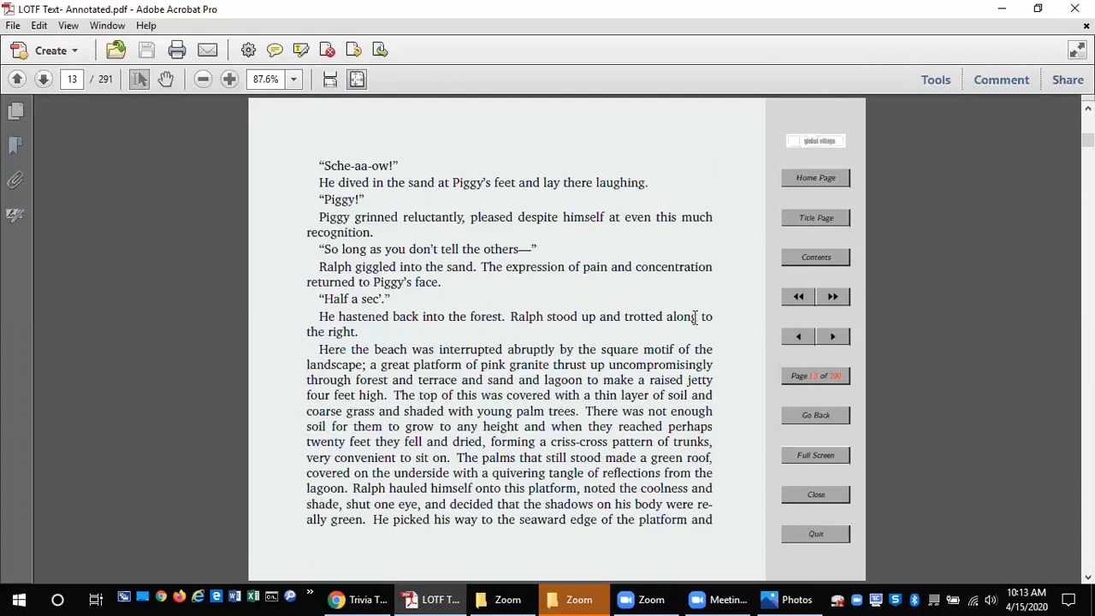
mouse_move(735, 332)
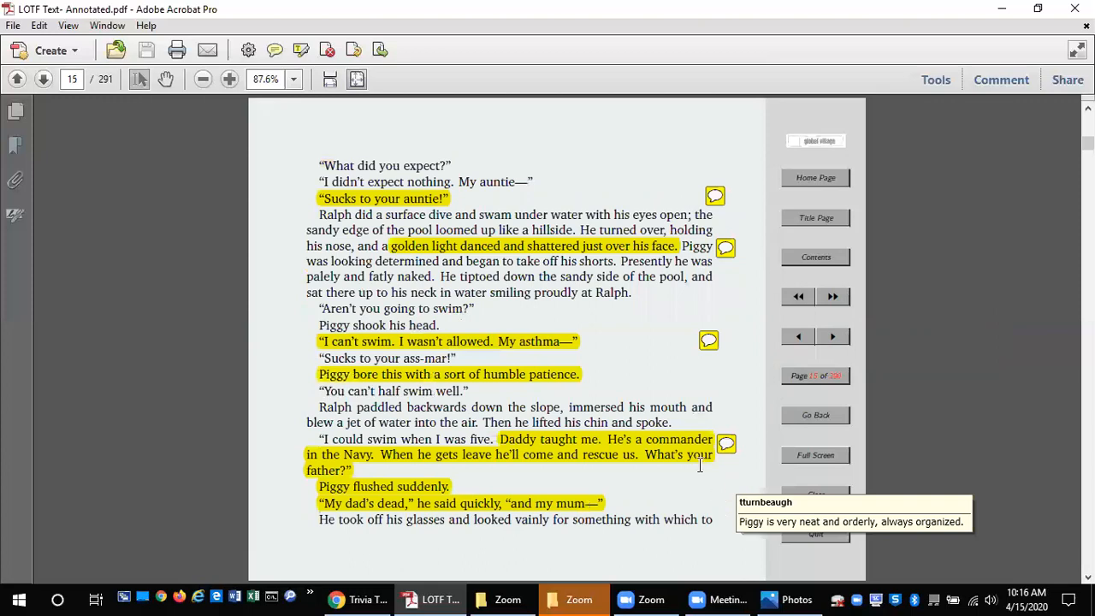
mouse_move(766, 404)
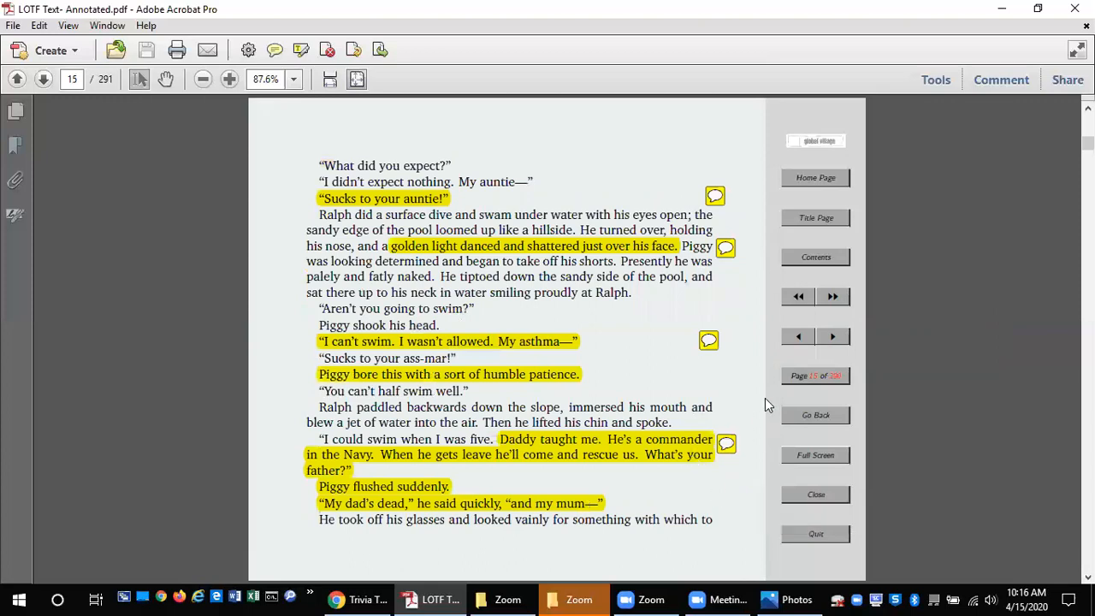
mouse_move(773, 390)
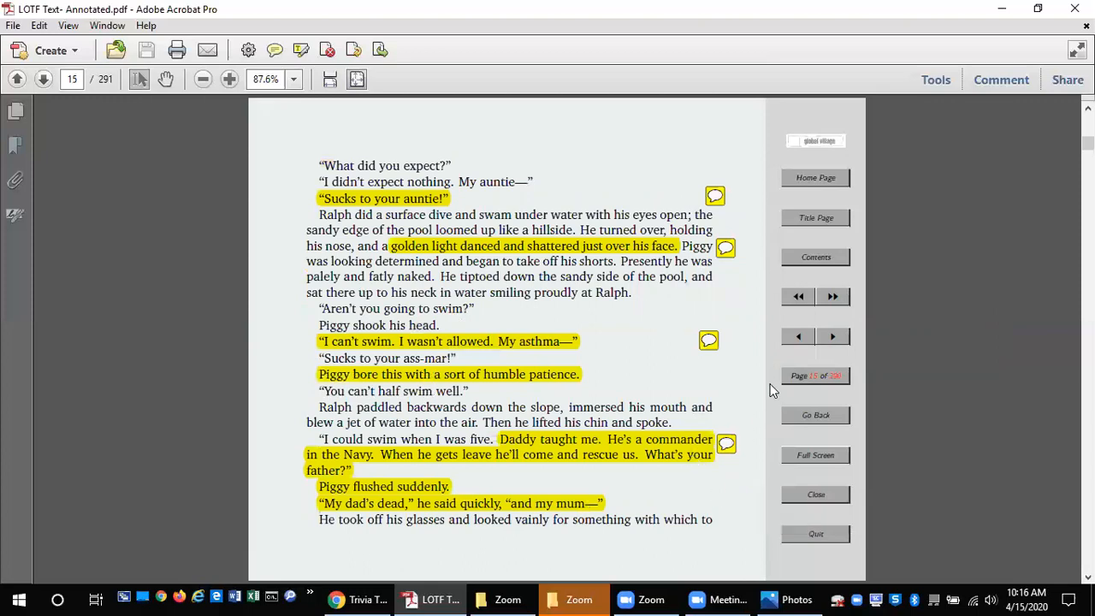
mouse_move(715, 195)
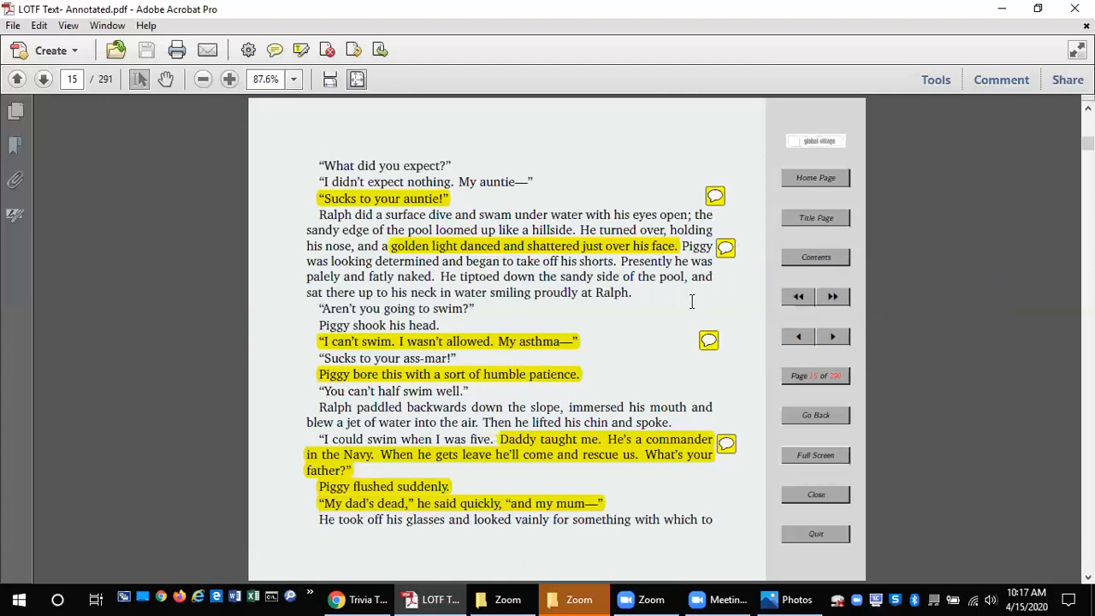
mouse_move(623, 306)
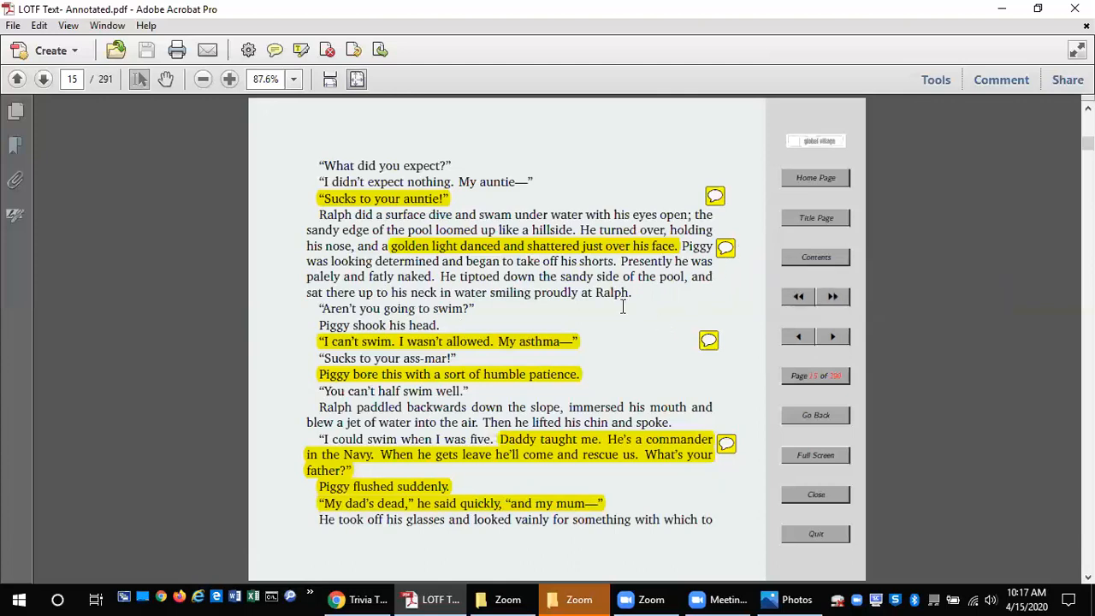
mouse_move(626, 327)
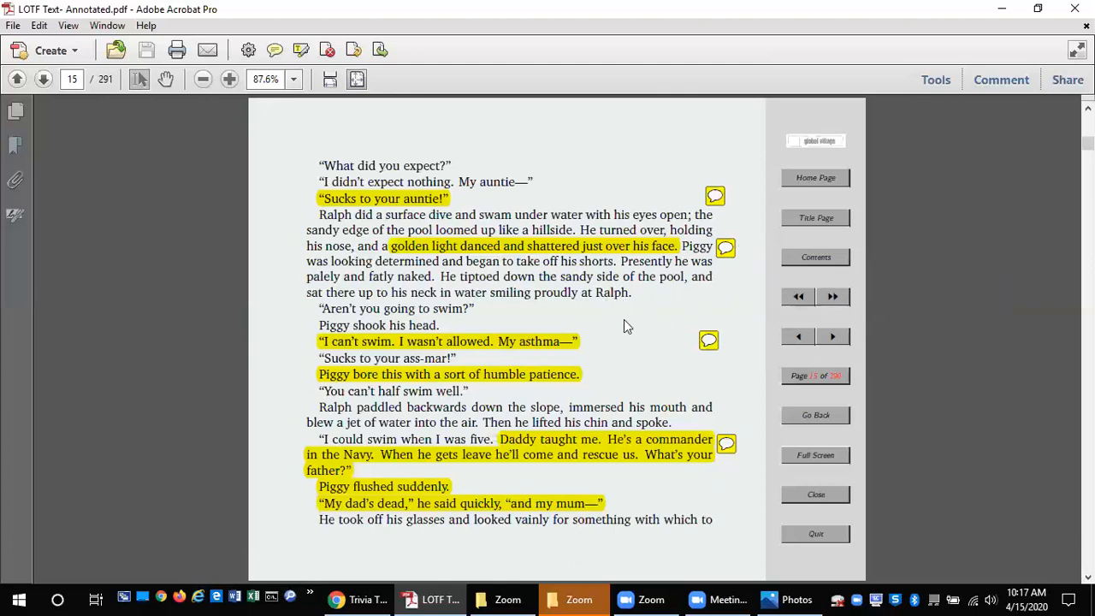
mouse_move(732, 366)
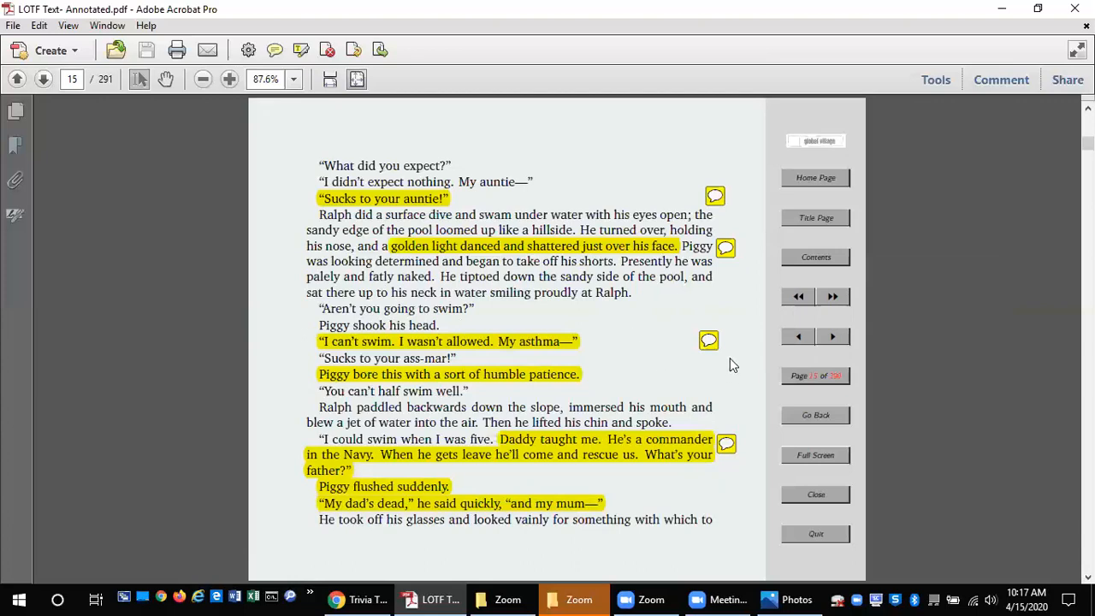
mouse_move(708, 341)
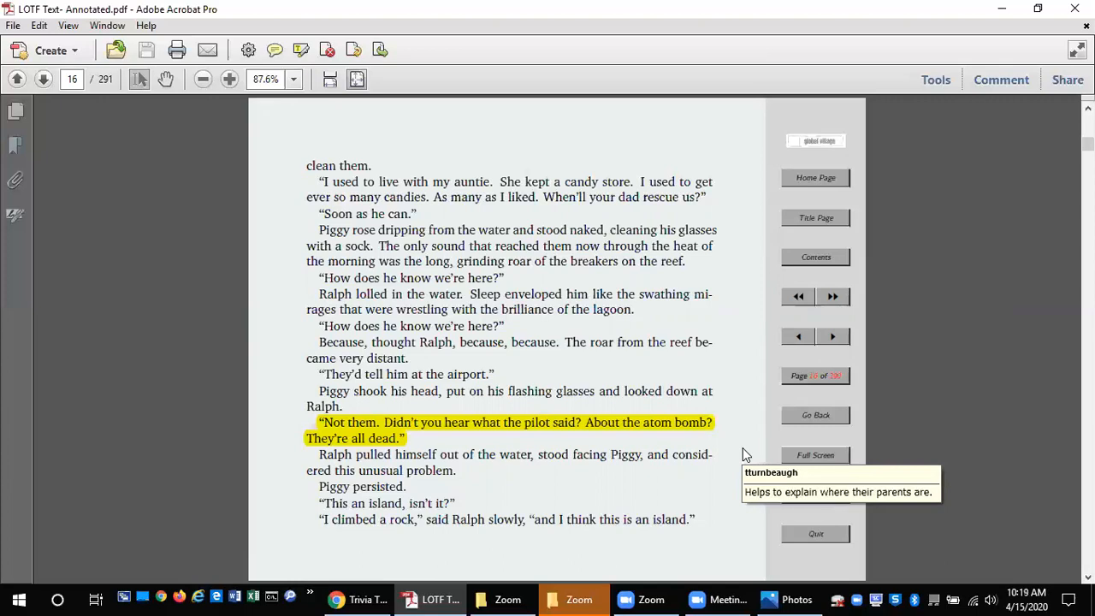
mouse_move(705, 421)
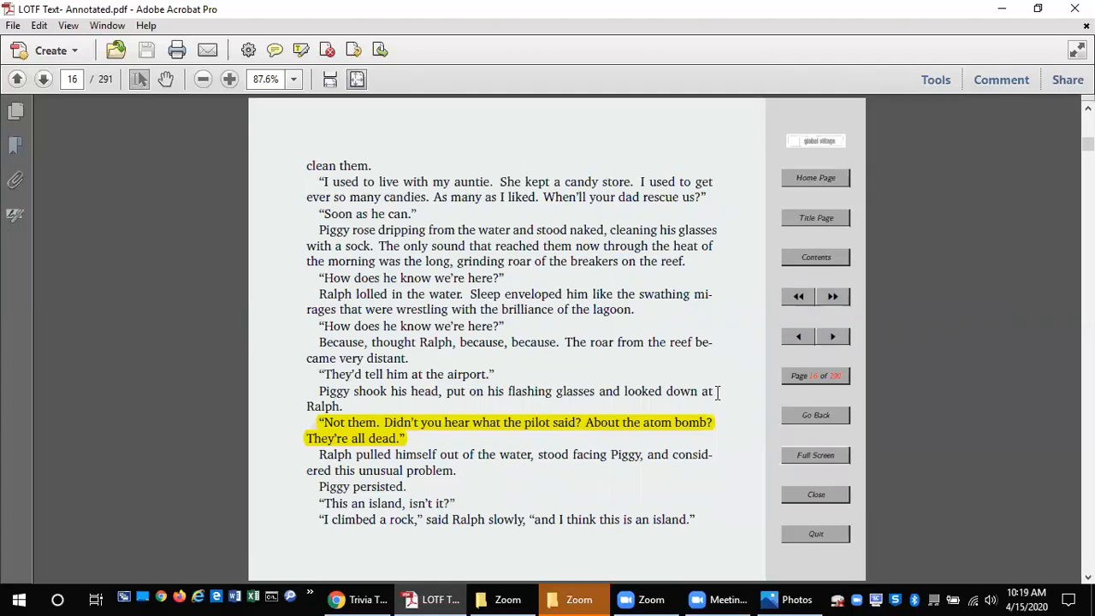
Advance to page 17, revealing Piggy's highlighted speech with its CONFLICT! note.
left_click(831, 336)
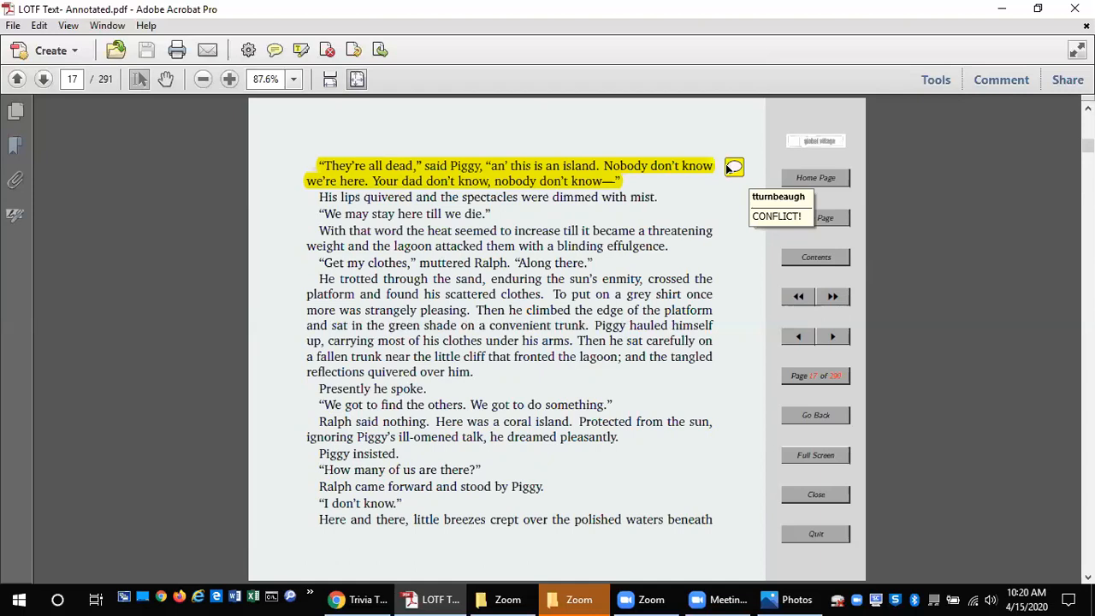
mouse_move(767, 143)
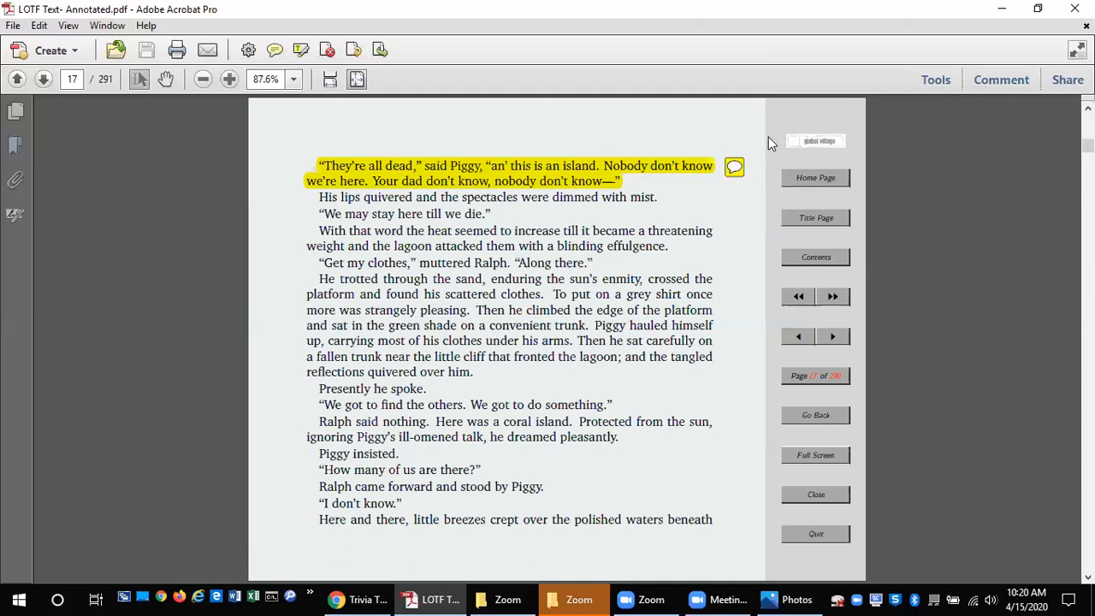